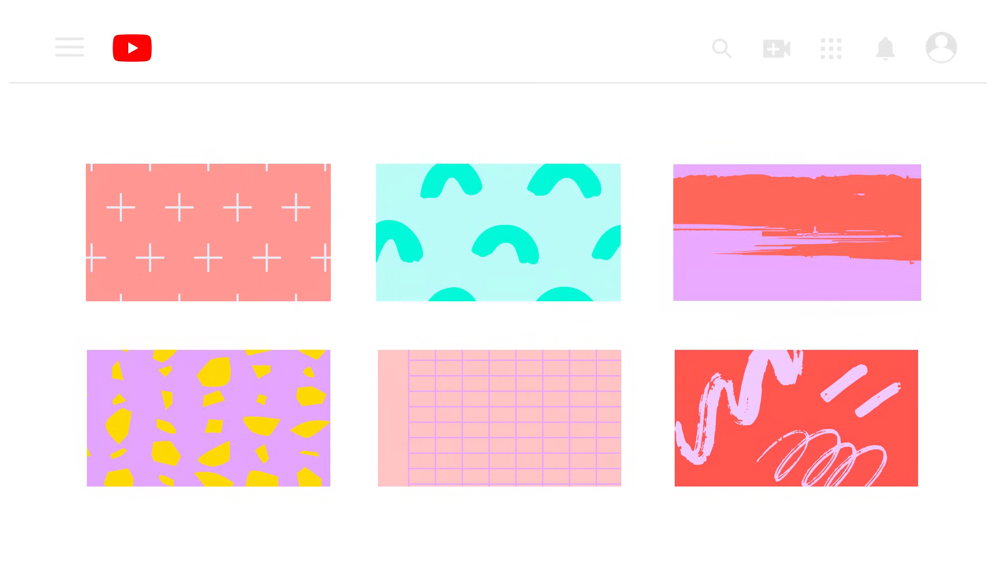
Open YouTube Studio from the account menu on the YouTube home page
{"action": "left_click", "coordinate": [940, 47]}
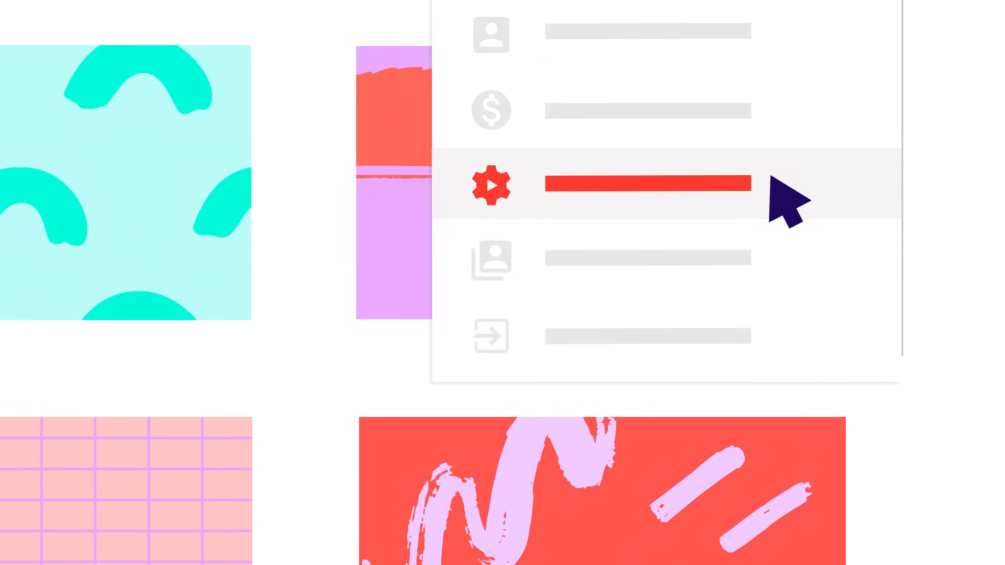
{"action": "left_click", "coordinate": [491, 184]}
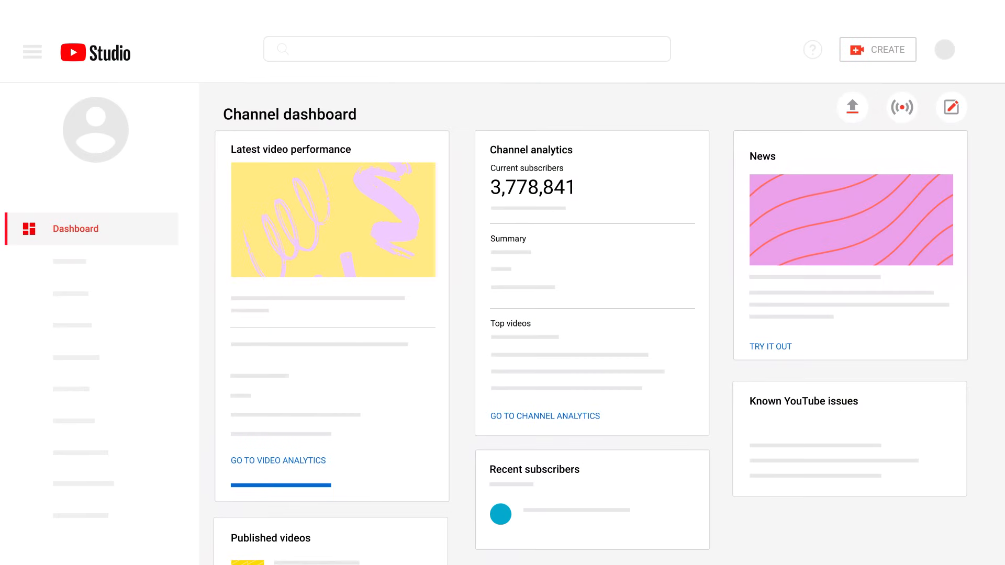
Look over the dashboard with its upload, go-live and create-post shortcuts
{"action": "left_click", "coordinate": [33, 51]}
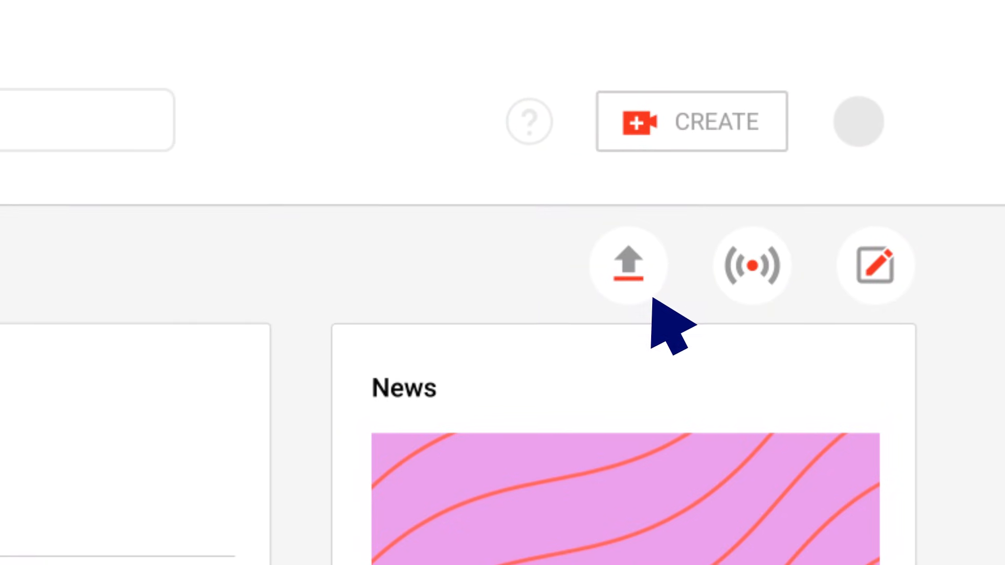
{"action": "mouse_move", "coordinate": [903, 321]}
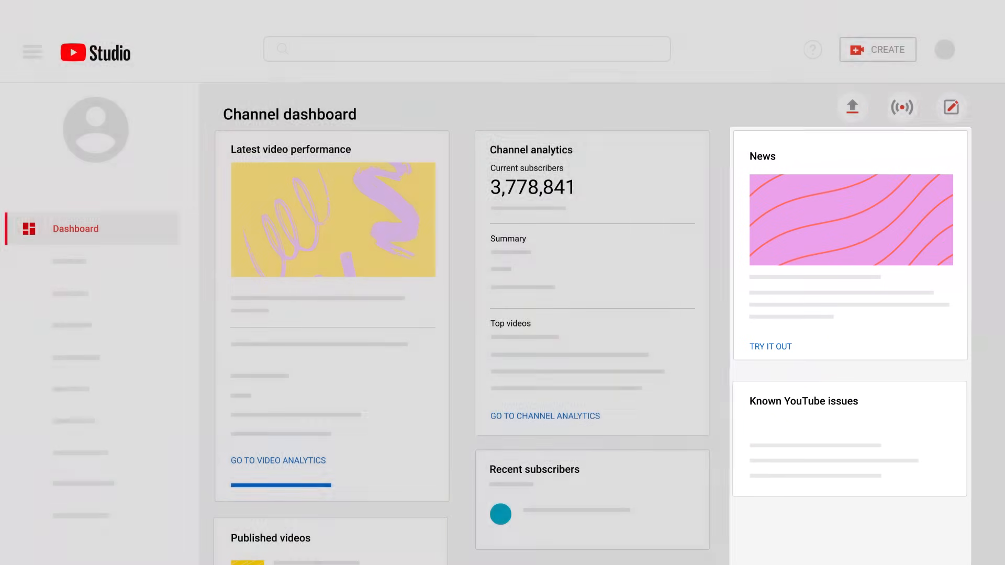
Browse the Content list, check the Filter options, and open the first video's details
{"action": "left_click", "coordinate": [70, 261]}
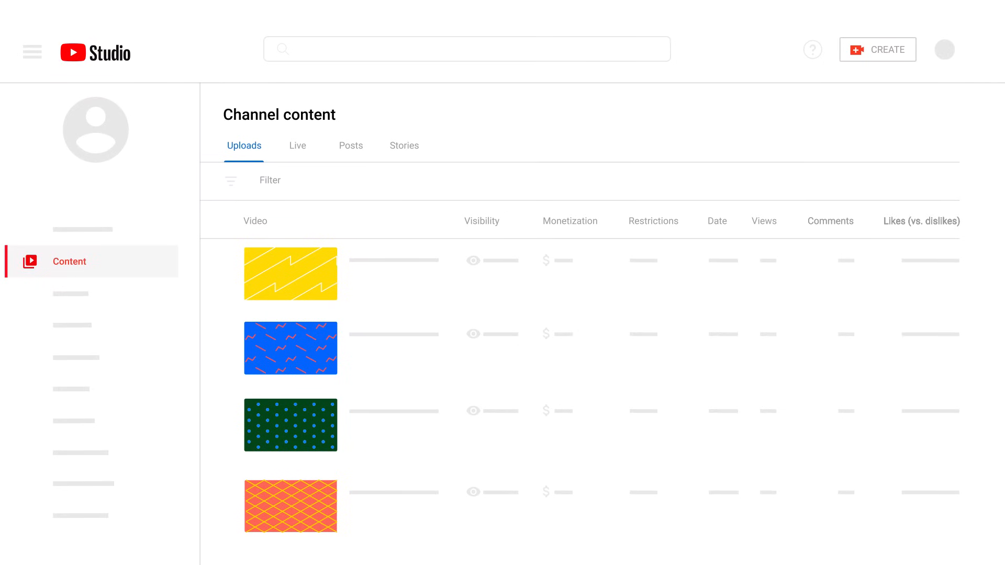
{"action": "left_click", "coordinate": [269, 180]}
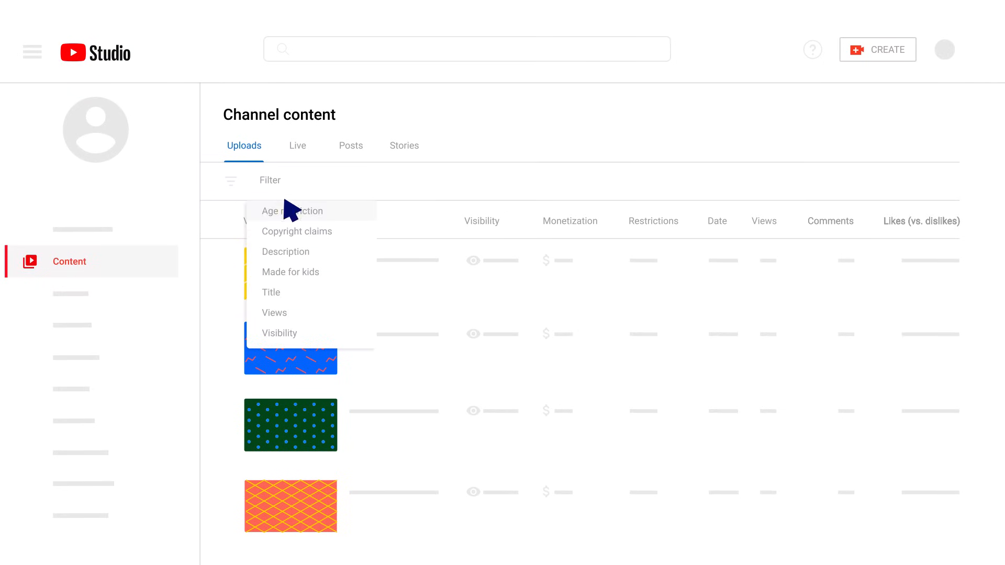
{"action": "mouse_move", "coordinate": [295, 324]}
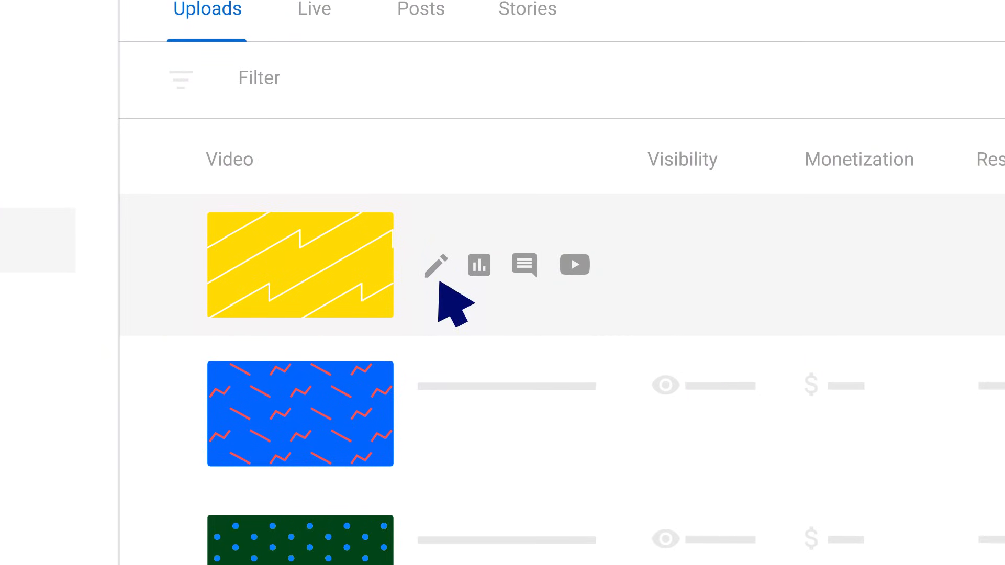
{"action": "mouse_move", "coordinate": [474, 302]}
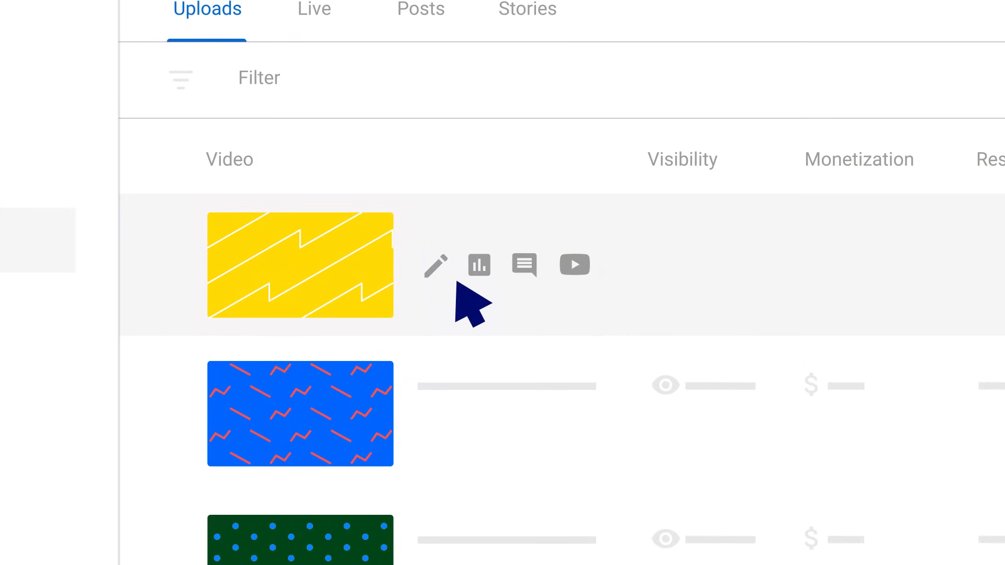
{"action": "mouse_move", "coordinate": [513, 305]}
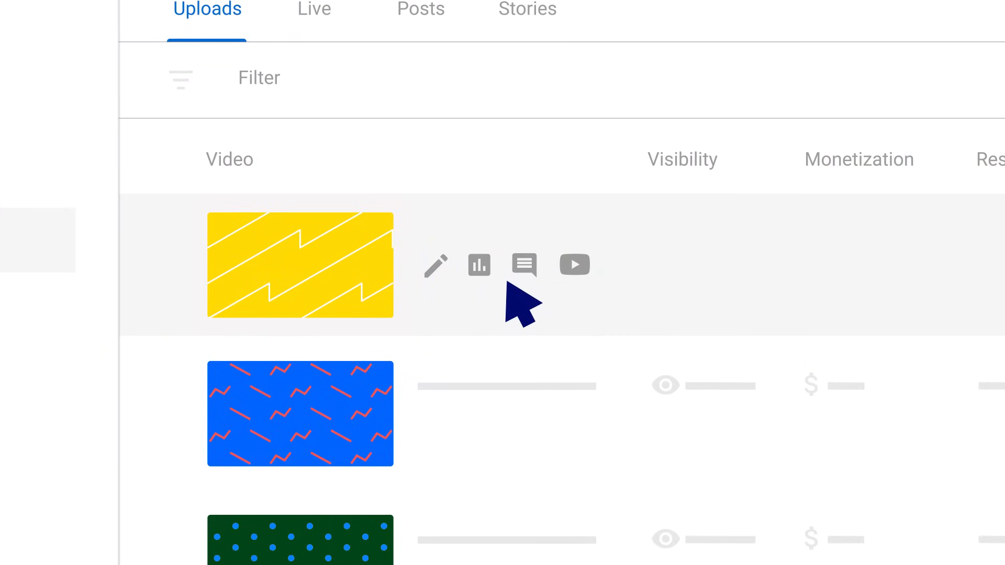
{"action": "left_click", "coordinate": [437, 265]}
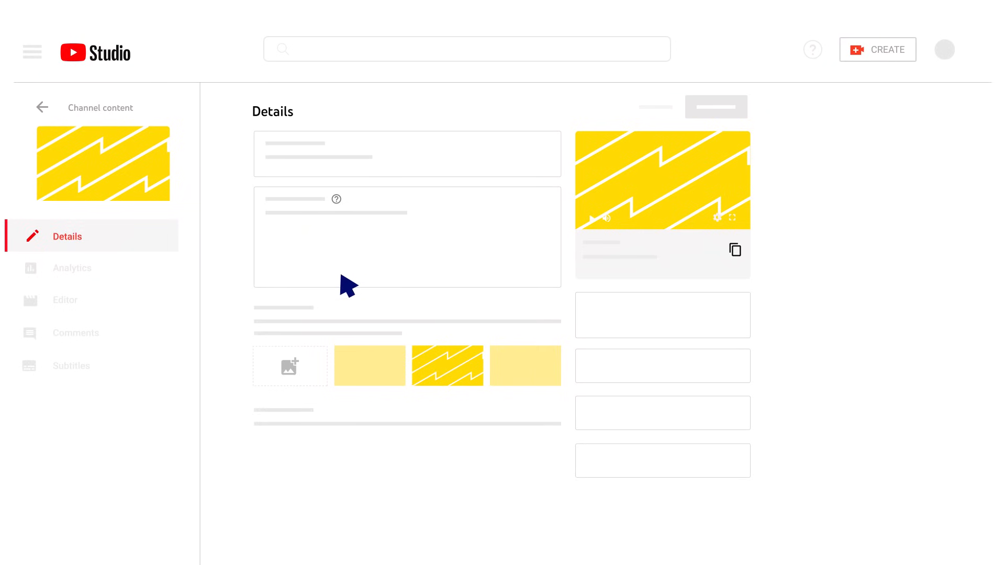
{"action": "mouse_move", "coordinate": [52, 115]}
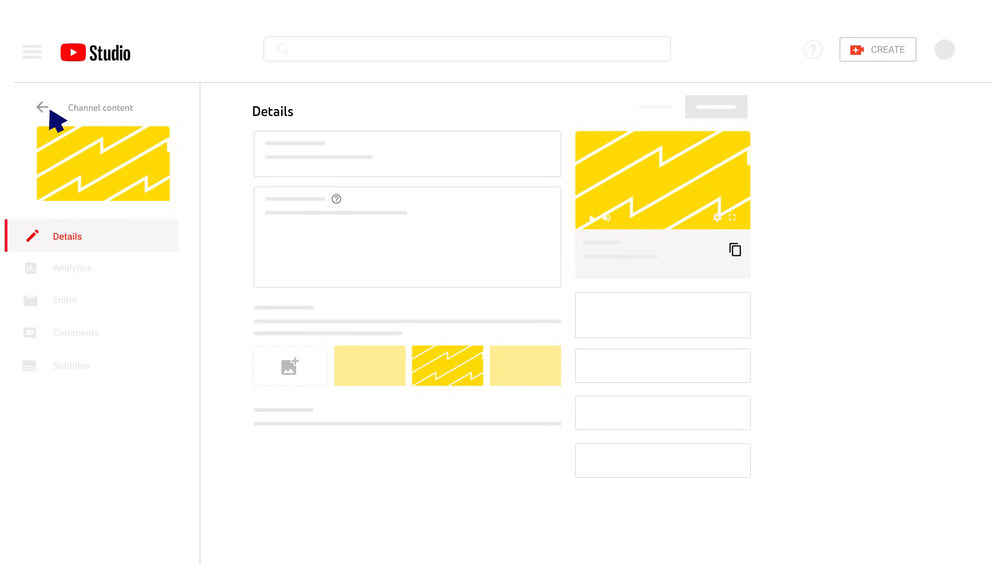
Browse the Playlists, Analytics and Comments pages from the sidebar
{"action": "left_click", "coordinate": [70, 293]}
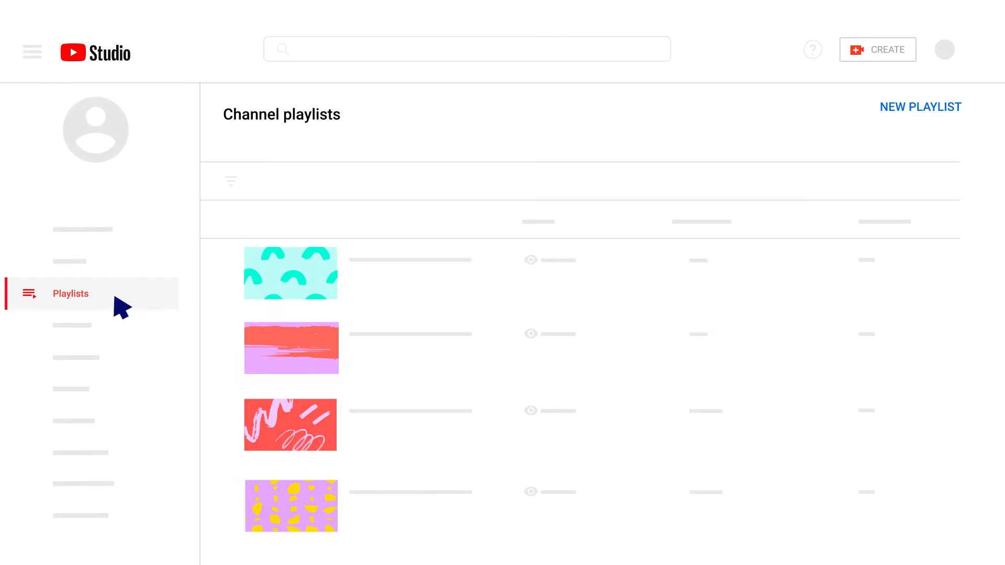
{"action": "left_click", "coordinate": [72, 326]}
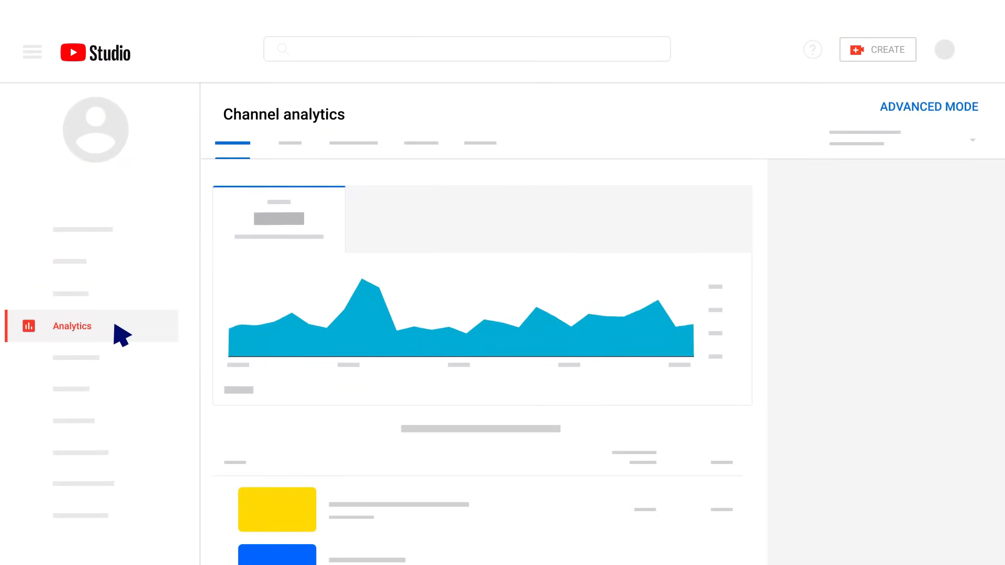
{"action": "left_click", "coordinate": [112, 390]}
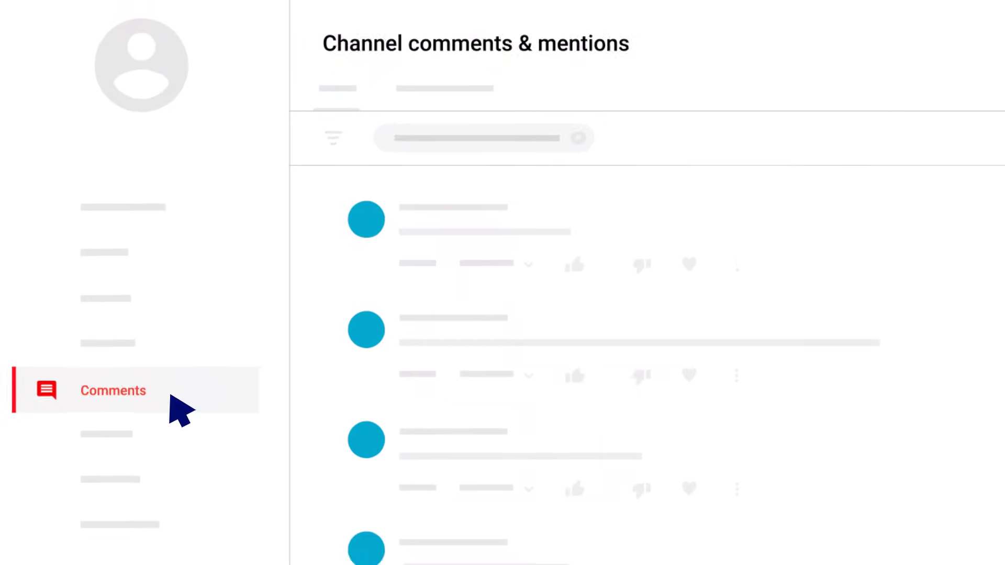
Heart the second comment, then view the Subtitles and Copyright pages
{"action": "left_click", "coordinate": [232, 180]}
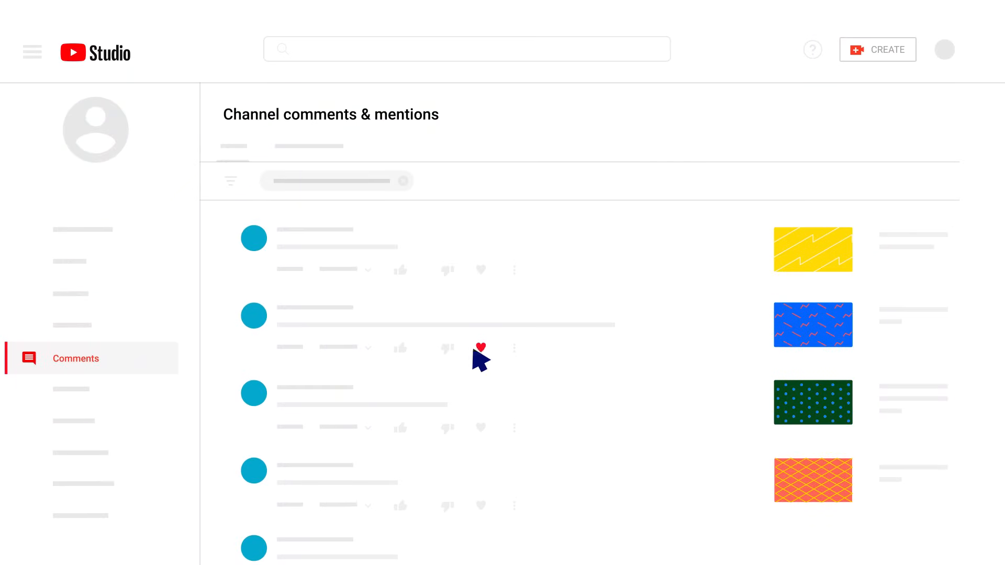
{"action": "left_click", "coordinate": [72, 390]}
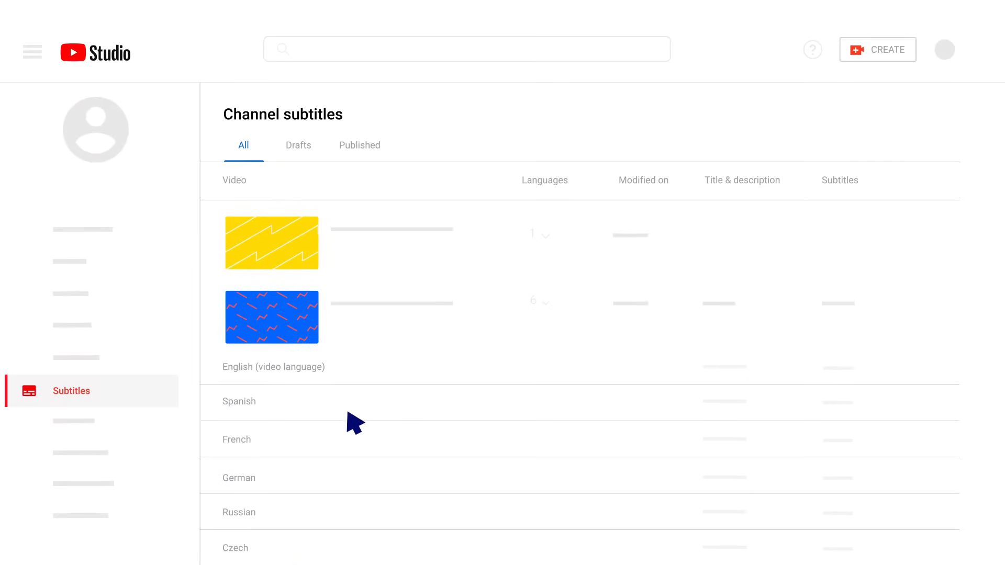
{"action": "left_click", "coordinate": [73, 421]}
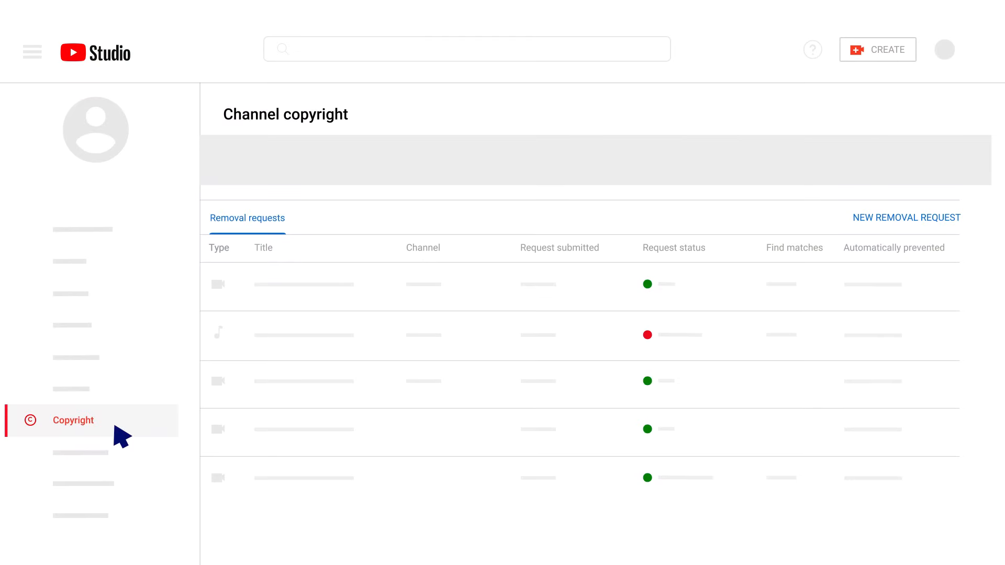
Review the copyright removal requests table, then move to the Monetization page
{"action": "scroll", "scroll_direction": "down", "scroll_amount": 3}
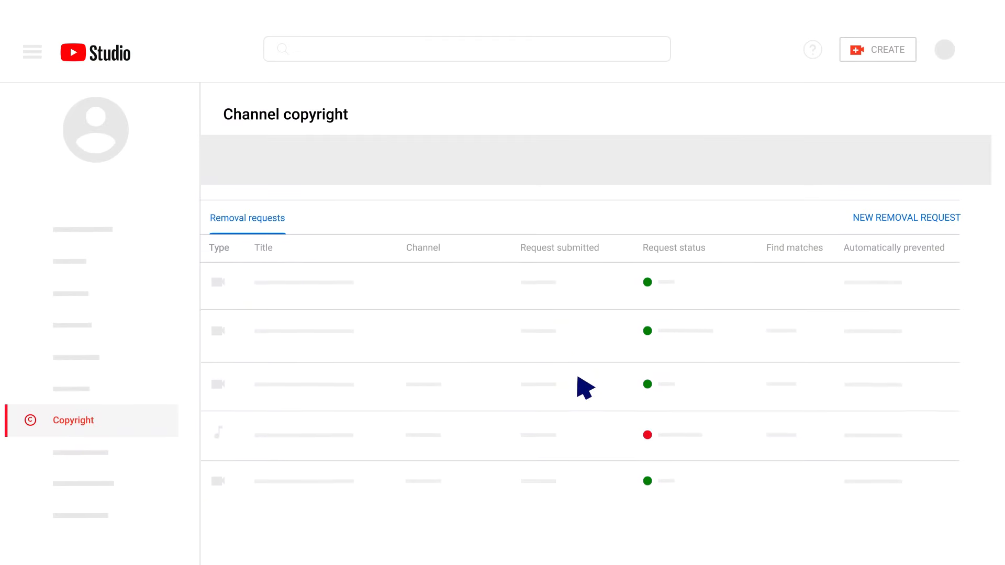
{"action": "mouse_move", "coordinate": [535, 401]}
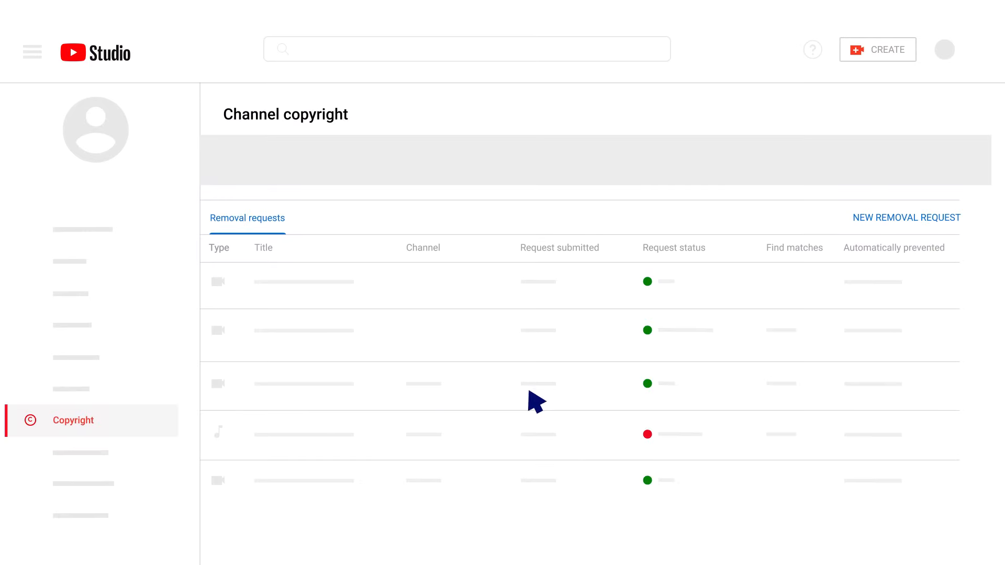
{"action": "left_click", "coordinate": [81, 451]}
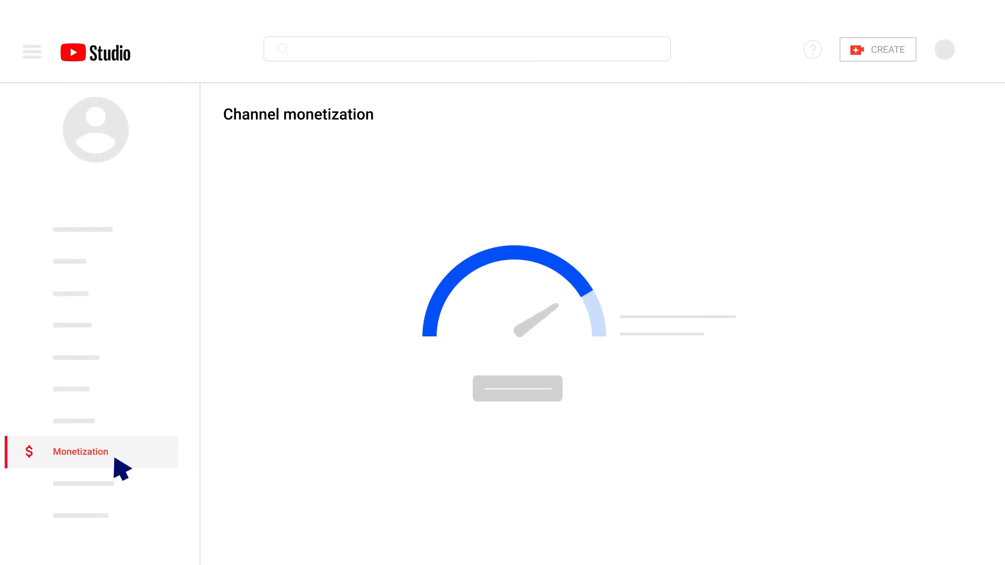
Browse the Customization page's layout, Branding and Basic info sections
{"action": "left_click", "coordinate": [82, 484]}
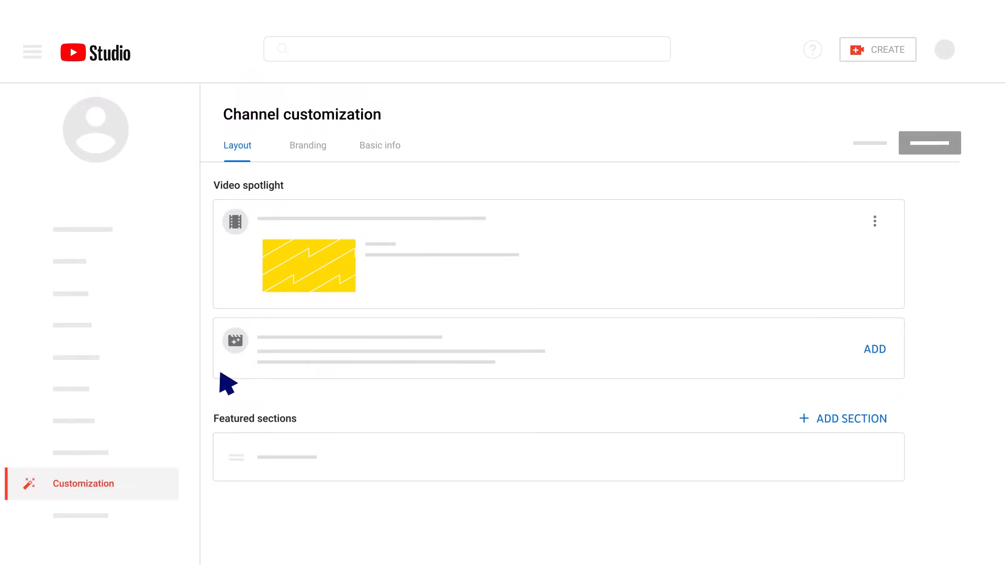
{"action": "left_click", "coordinate": [306, 145]}
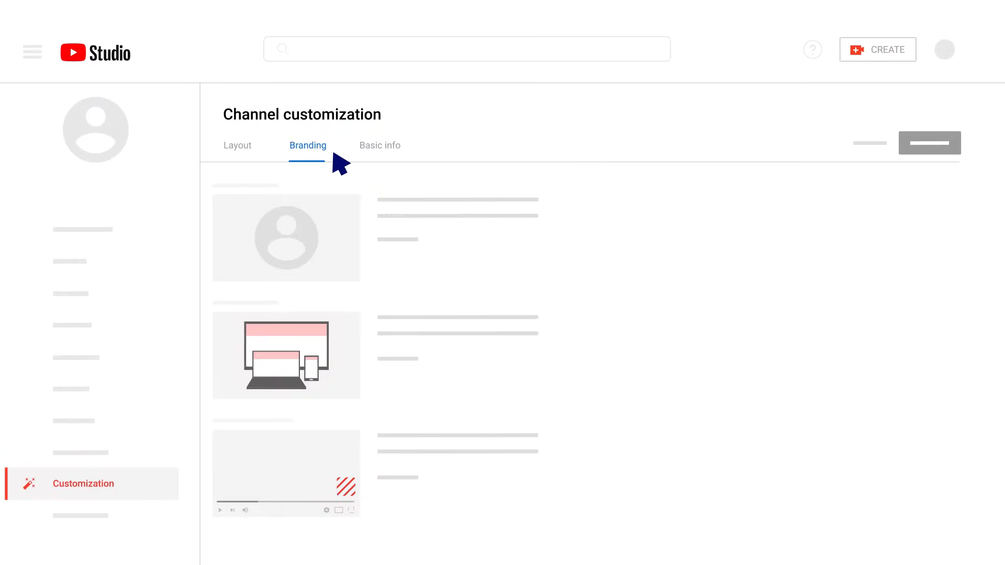
{"action": "left_click", "coordinate": [380, 144]}
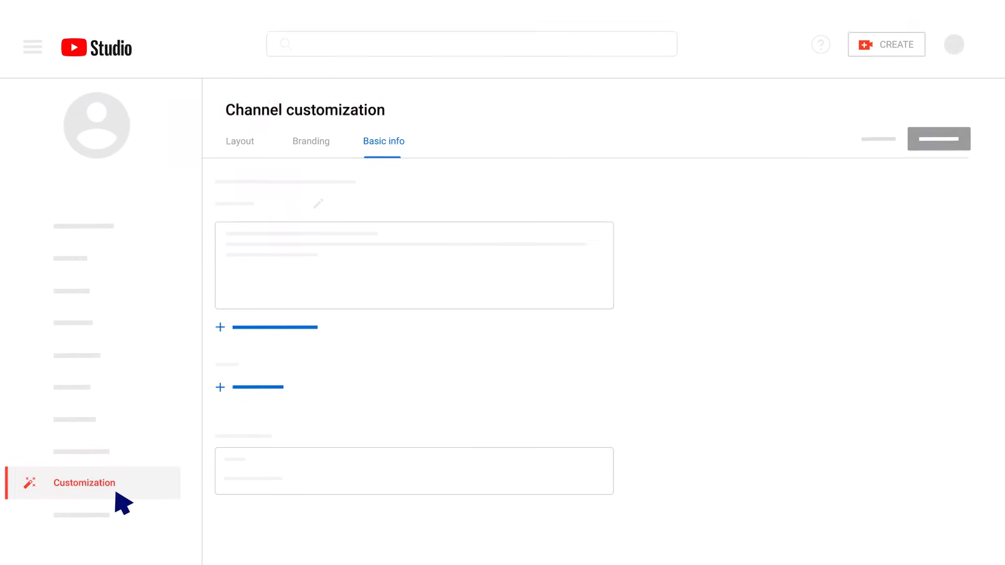